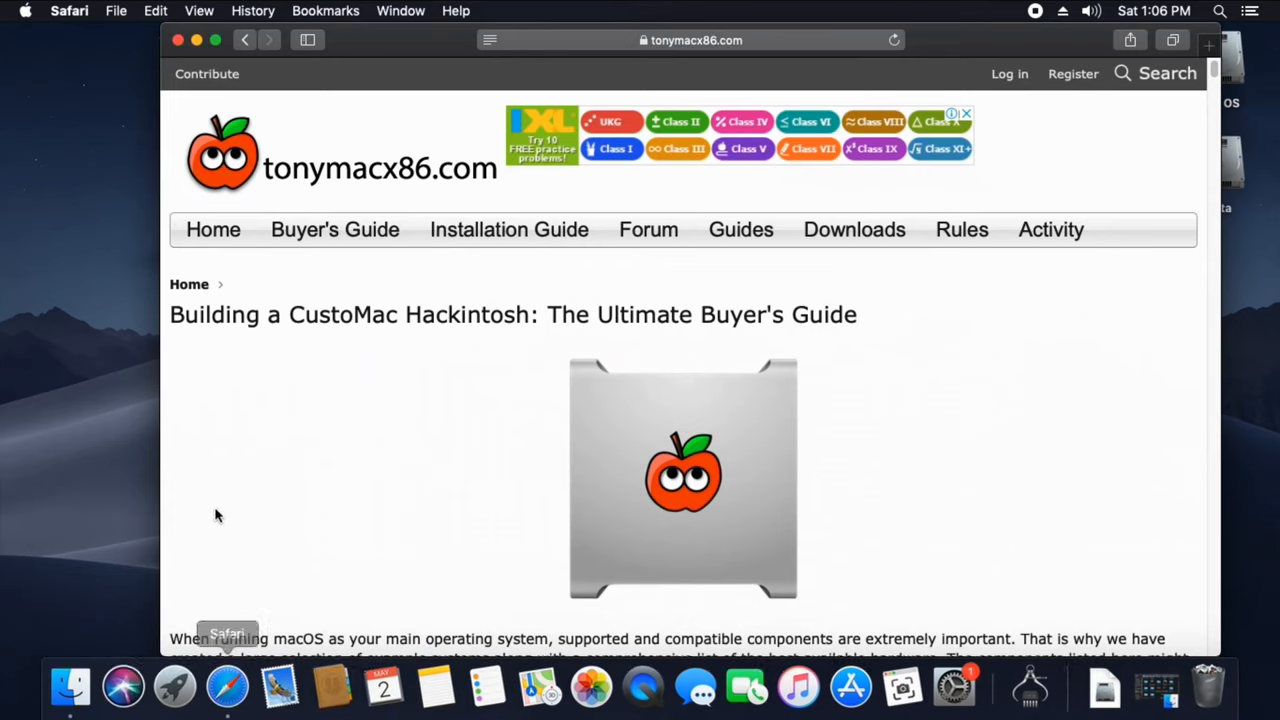
mouse_move(258, 308)
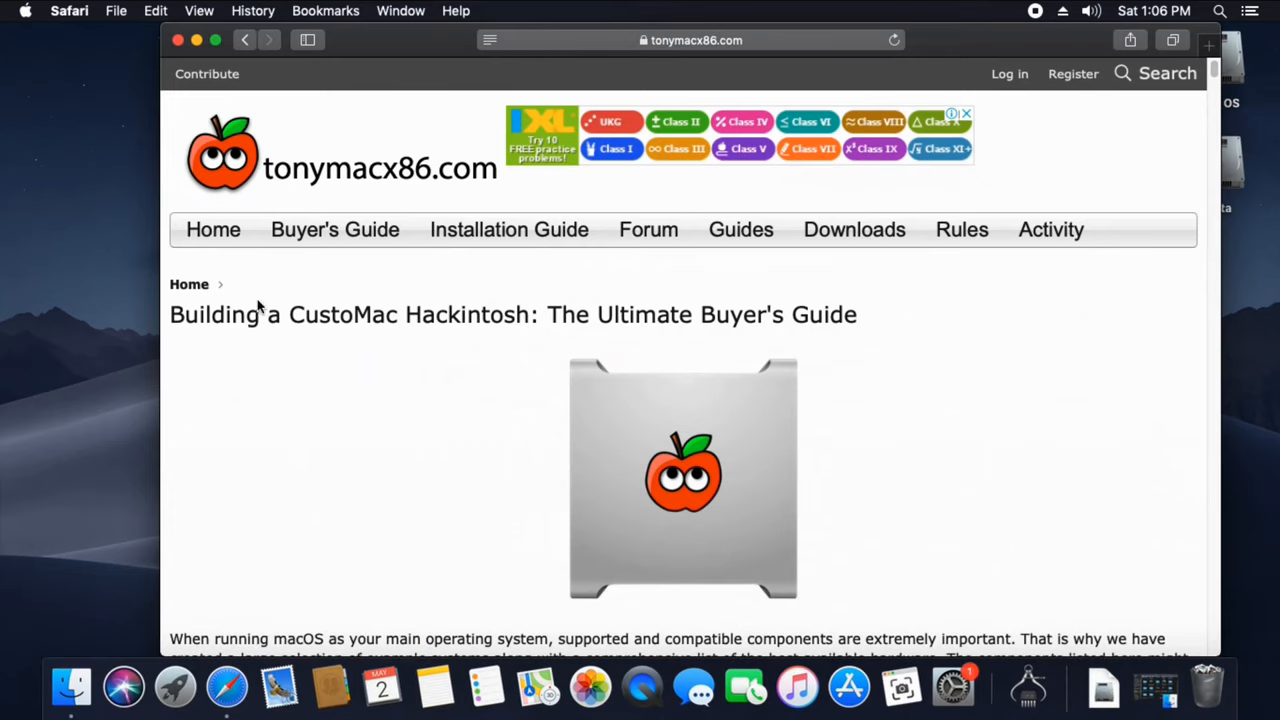
mouse_move(314, 342)
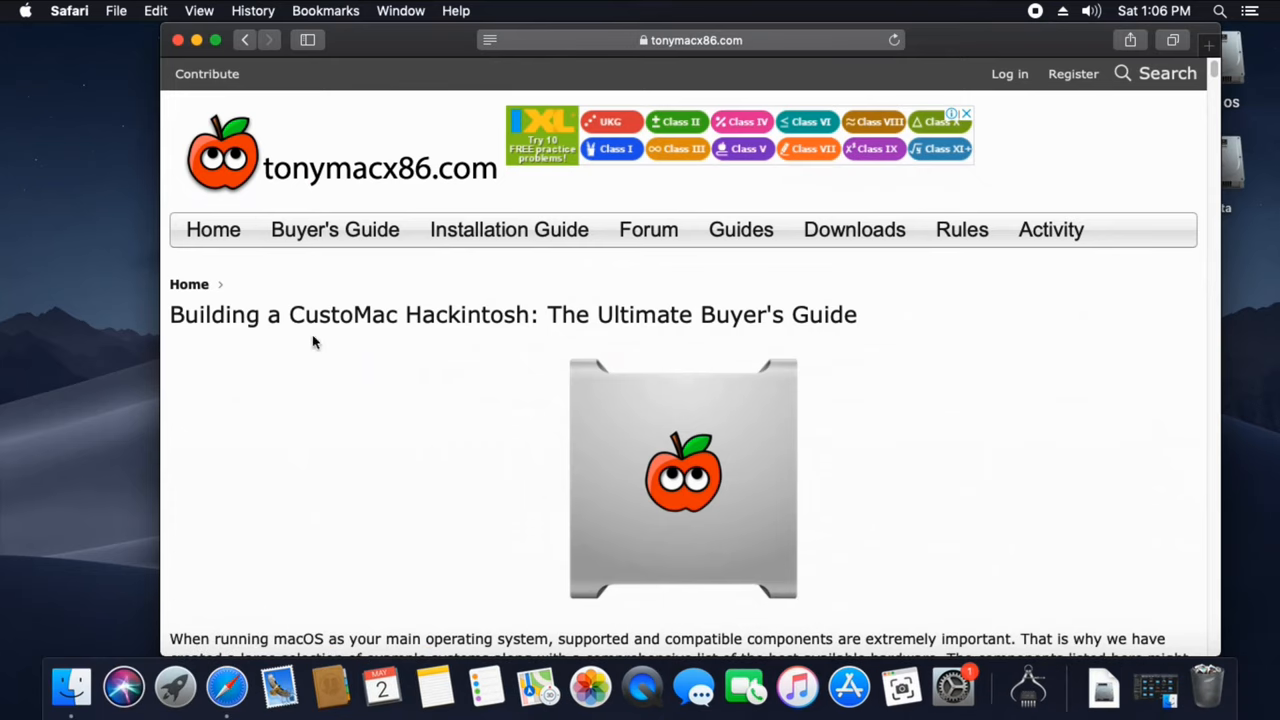
Step: Scroll the Buyer's Guide page down until the introductory paragraph is in view
scroll(down, 3)
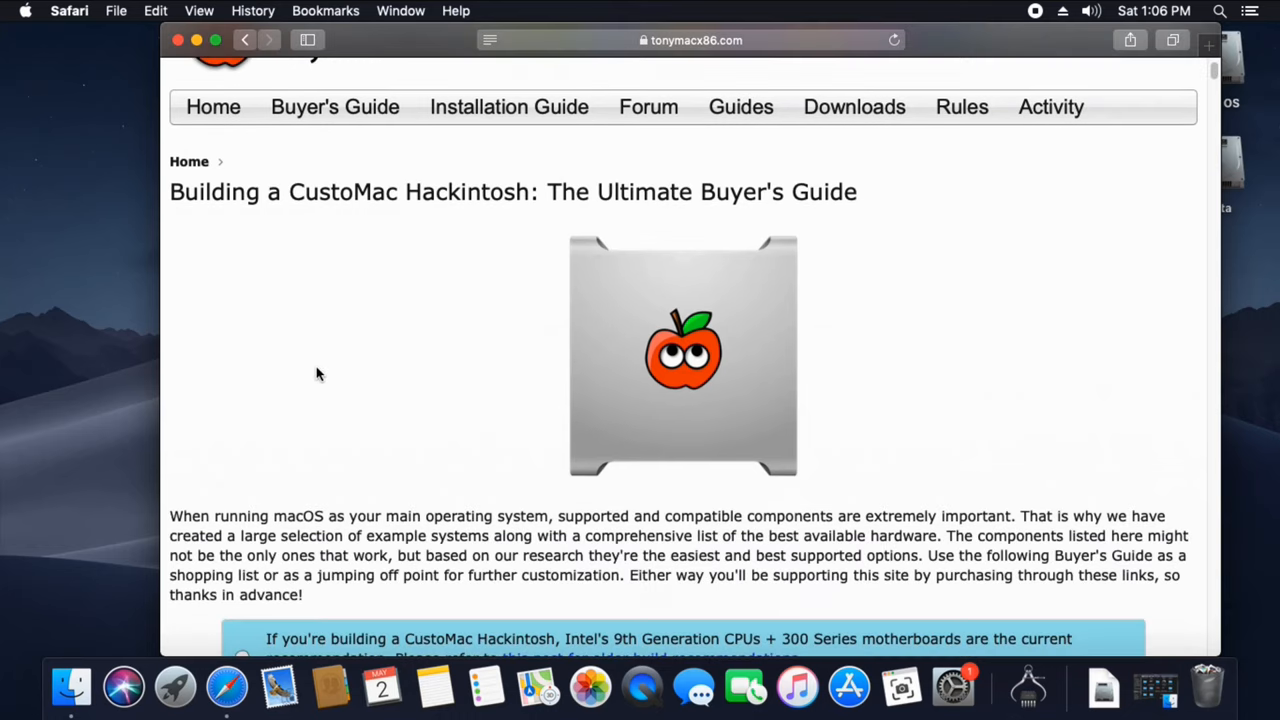
scroll(down, 3)
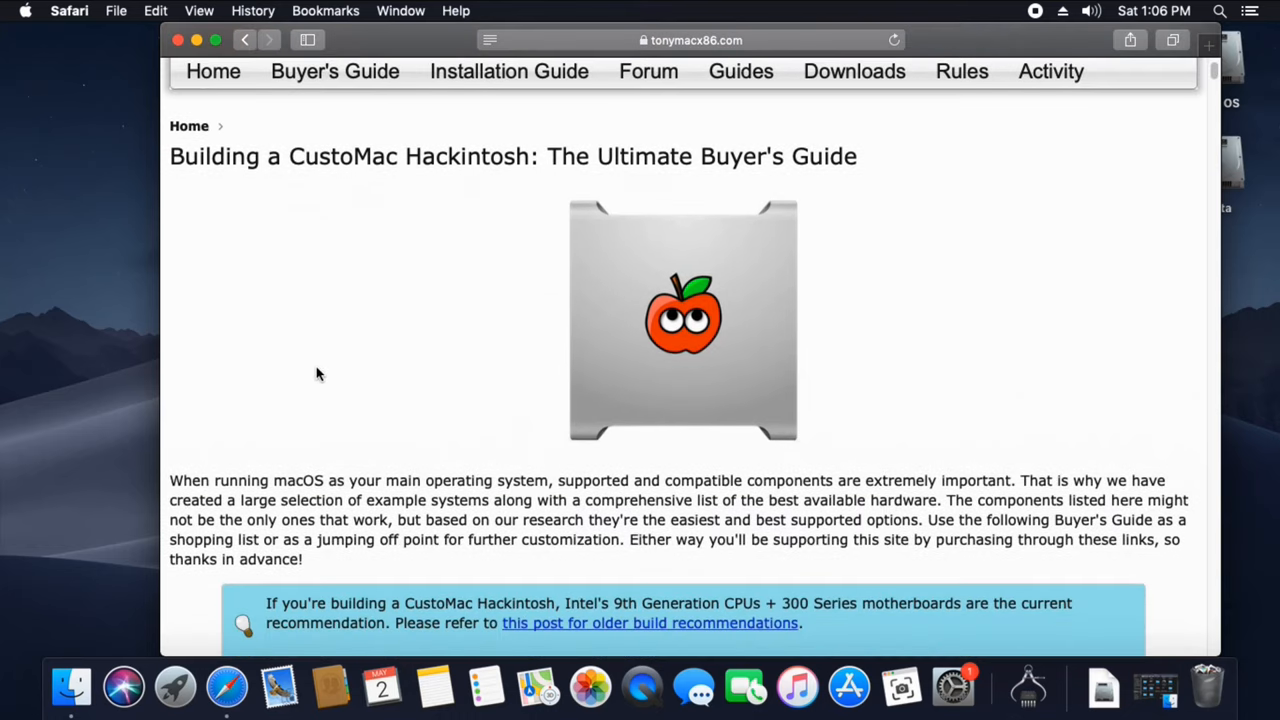
scroll(down, 3)
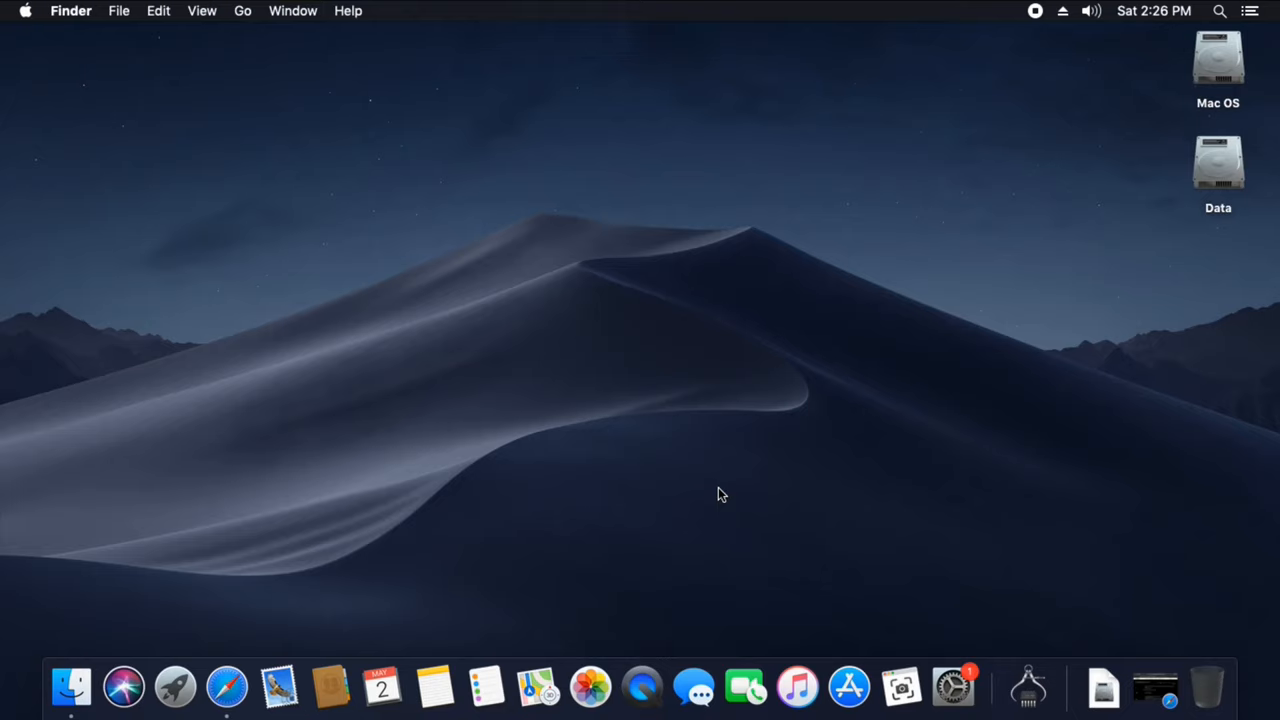
mouse_move(700, 462)
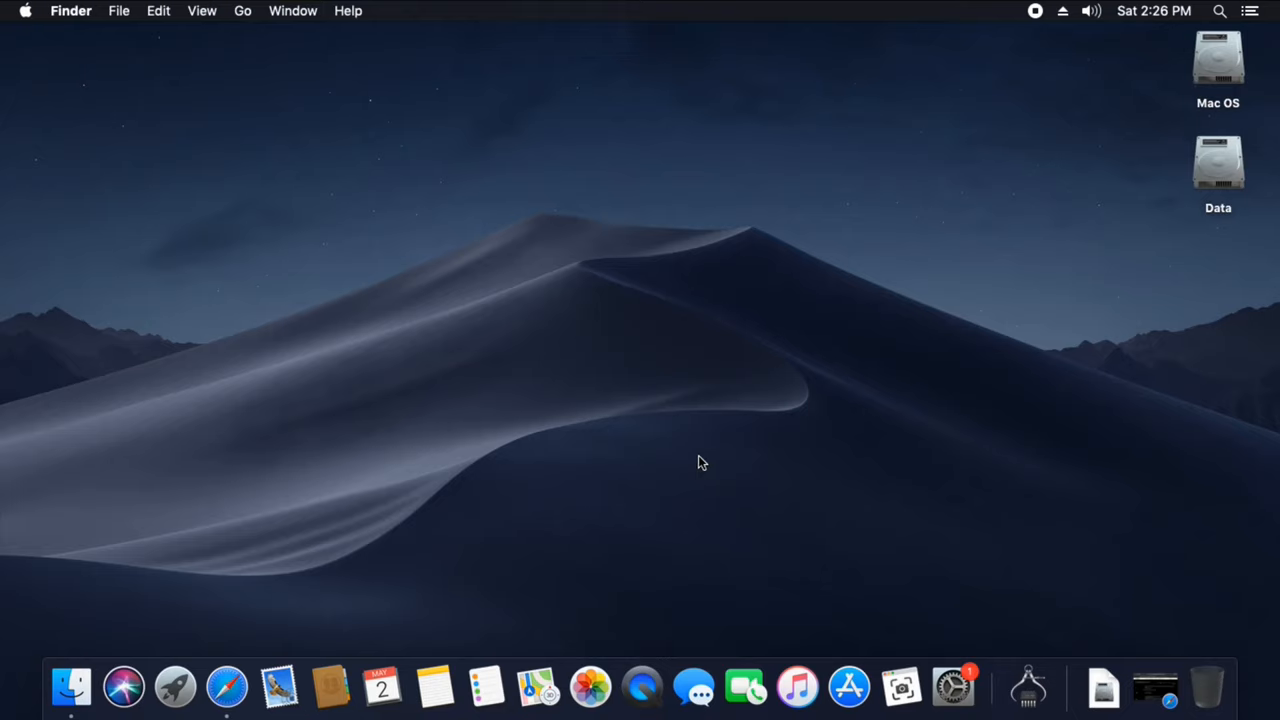
Step: Bring Safari forward from the Dock showing the Gigabyte Z370 AORUS Gaming 7 spec page
click(228, 688)
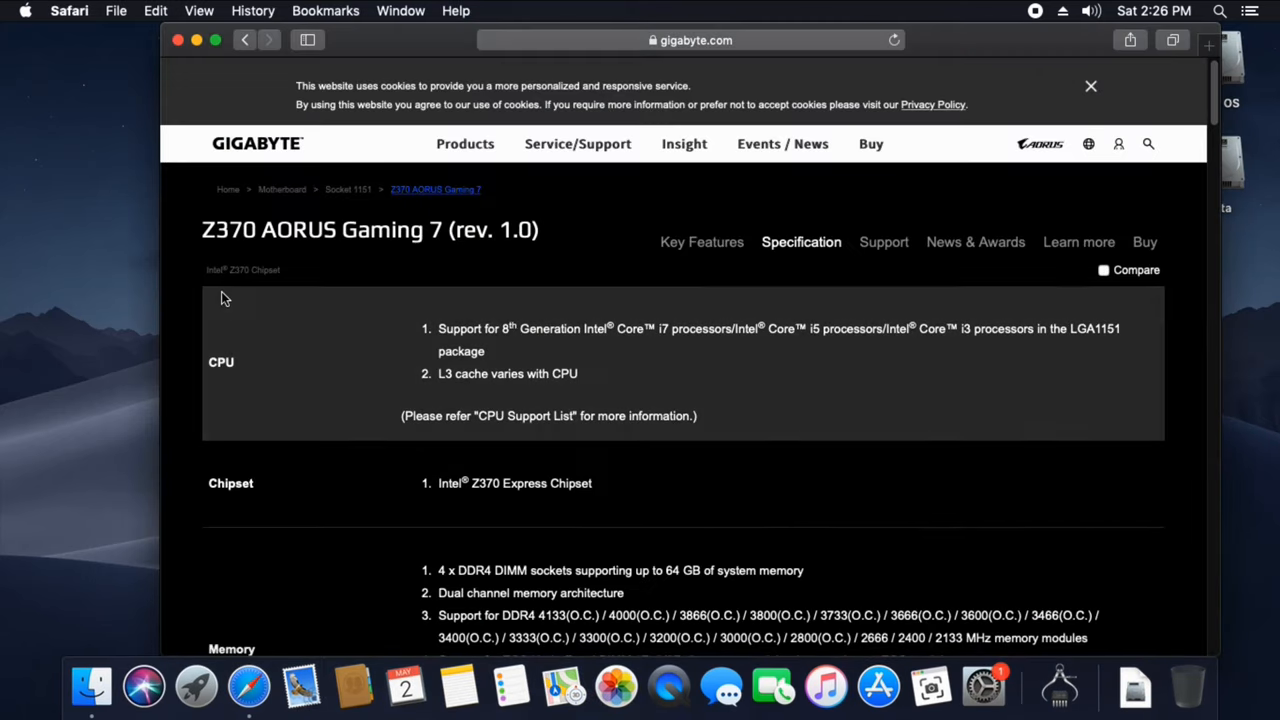
mouse_move(612, 358)
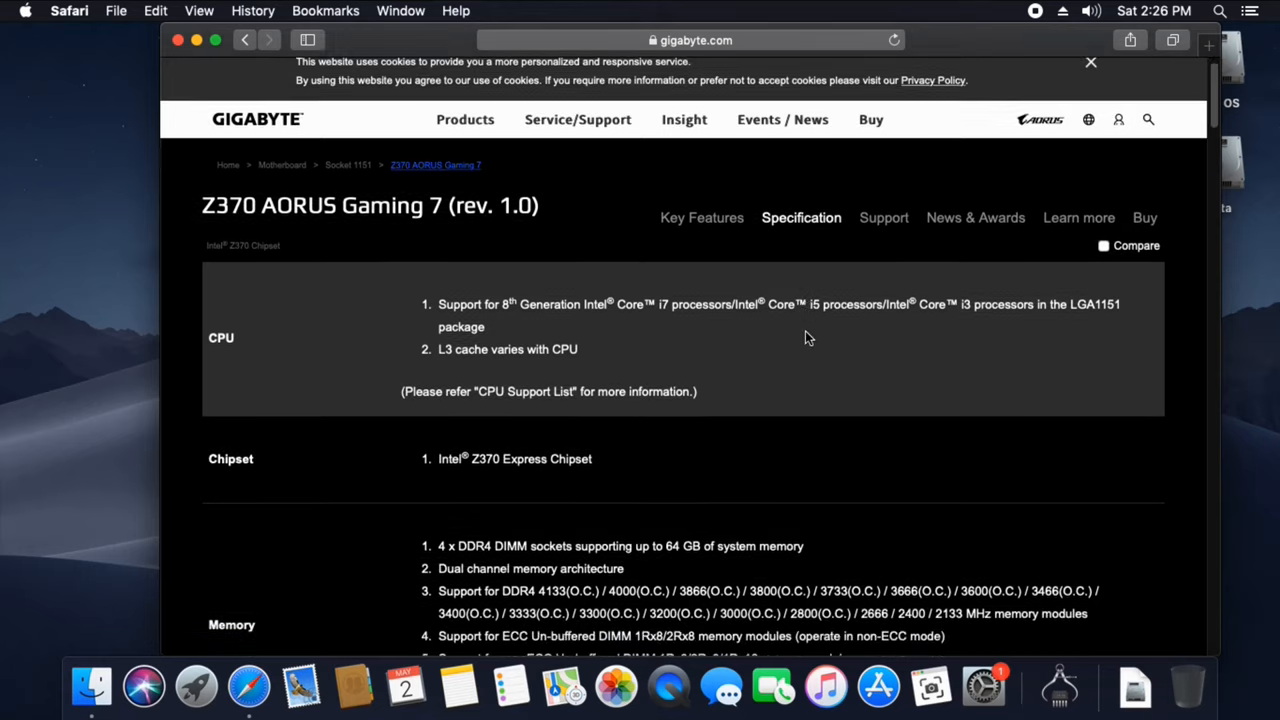
Step: Scroll to the board's Audio and LAN specifications, then close the Safari window
scroll(down, 3)
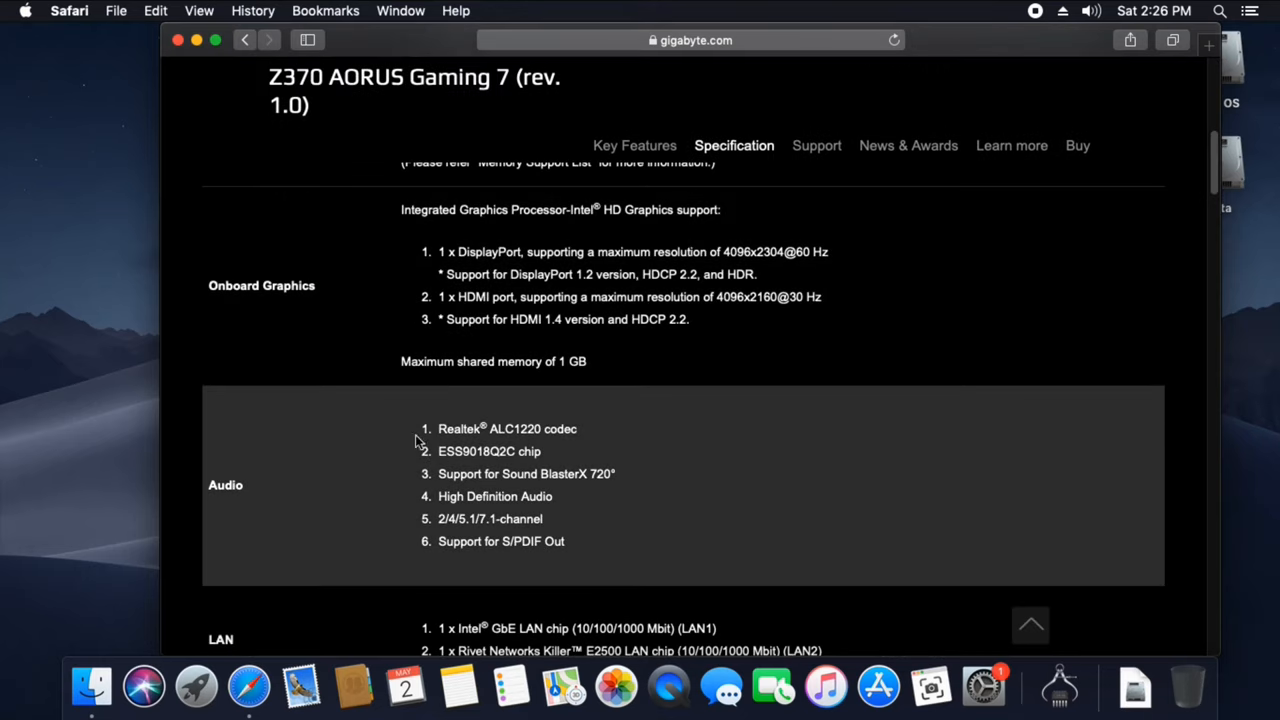
mouse_move(504, 438)
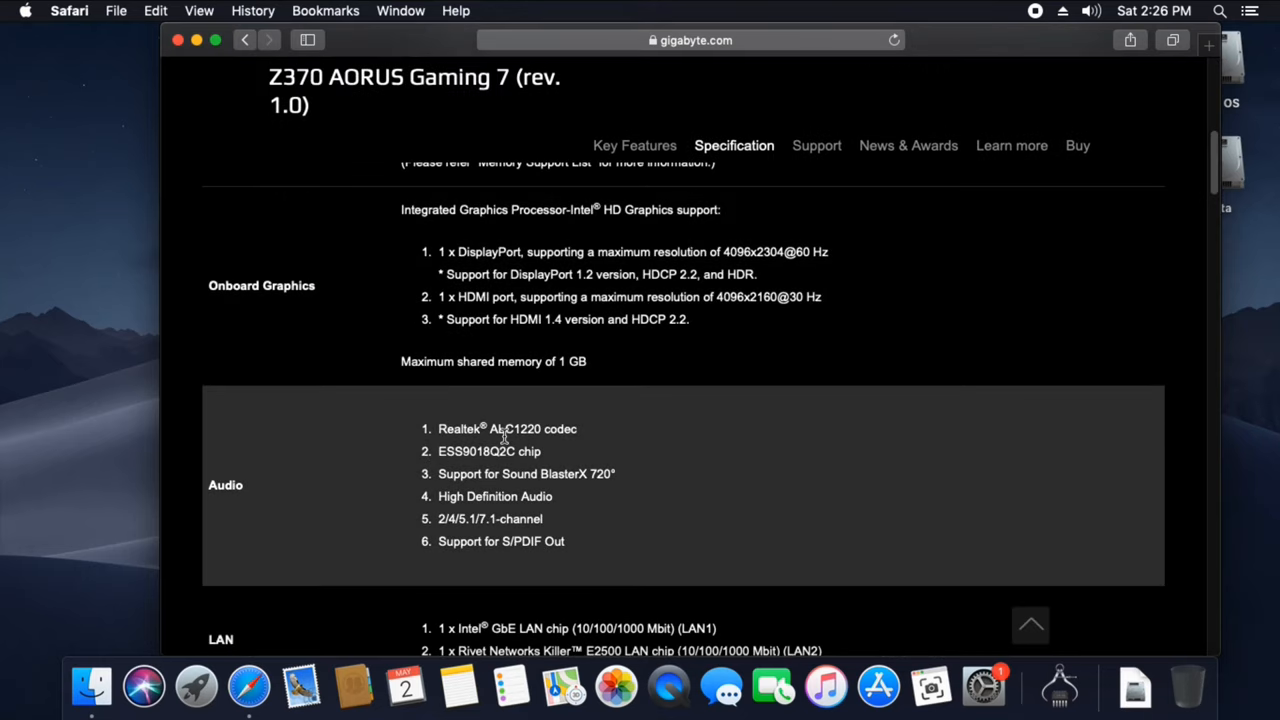
mouse_move(572, 444)
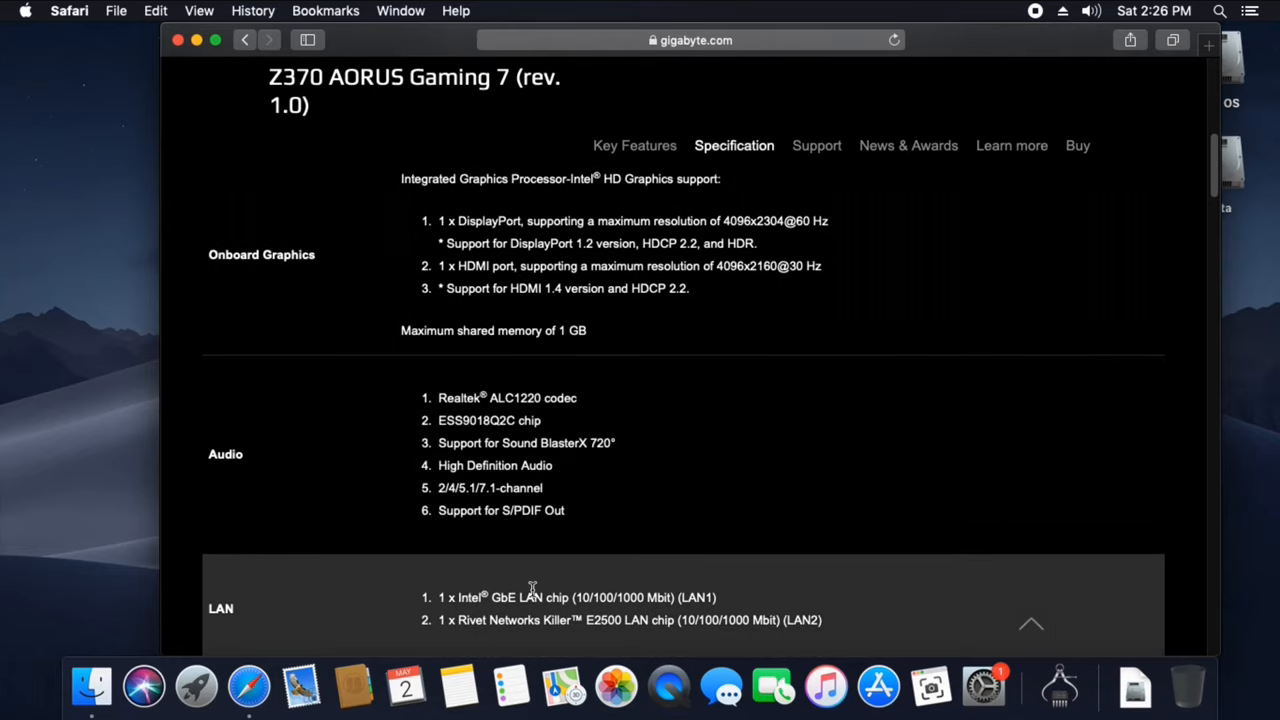
scroll(down, 3)
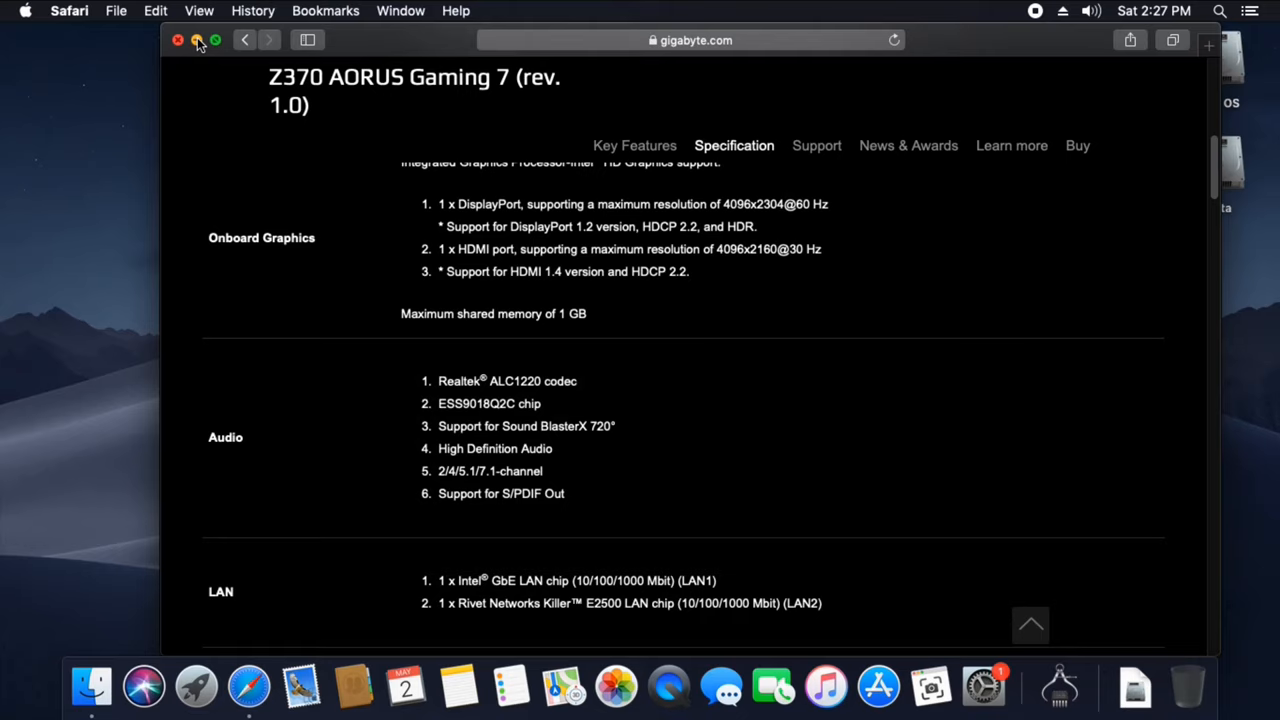
click(178, 40)
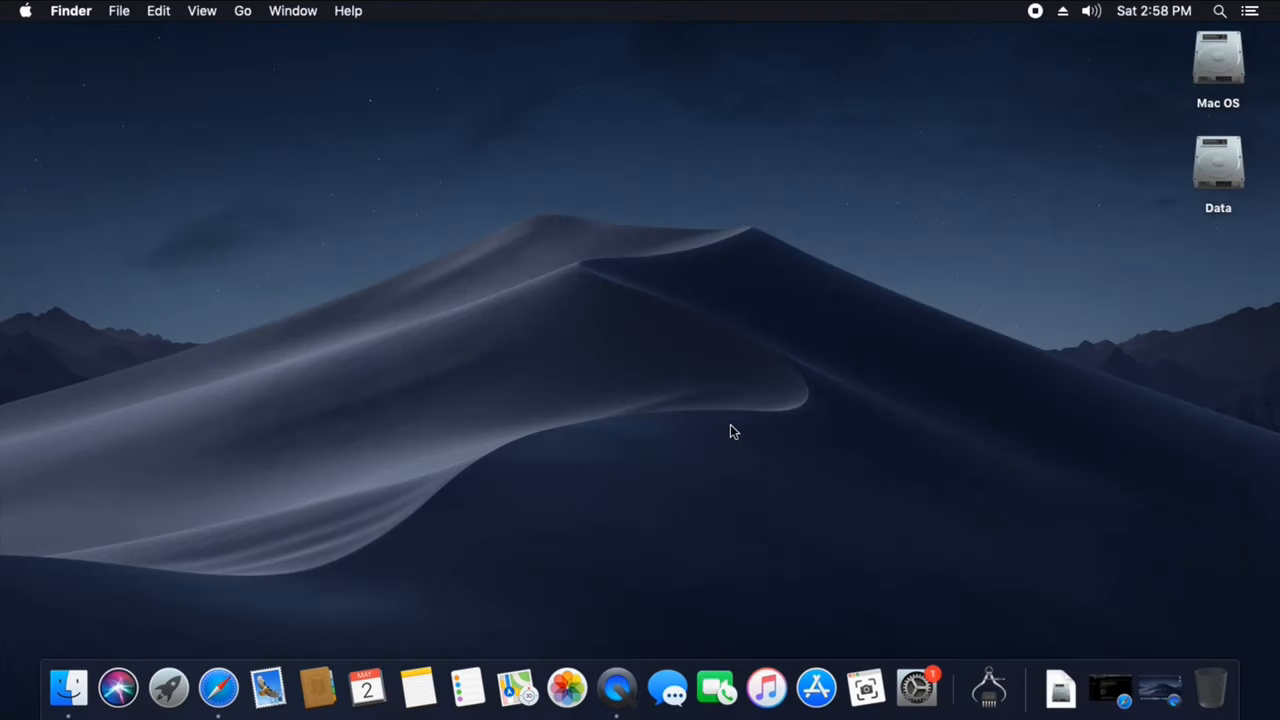